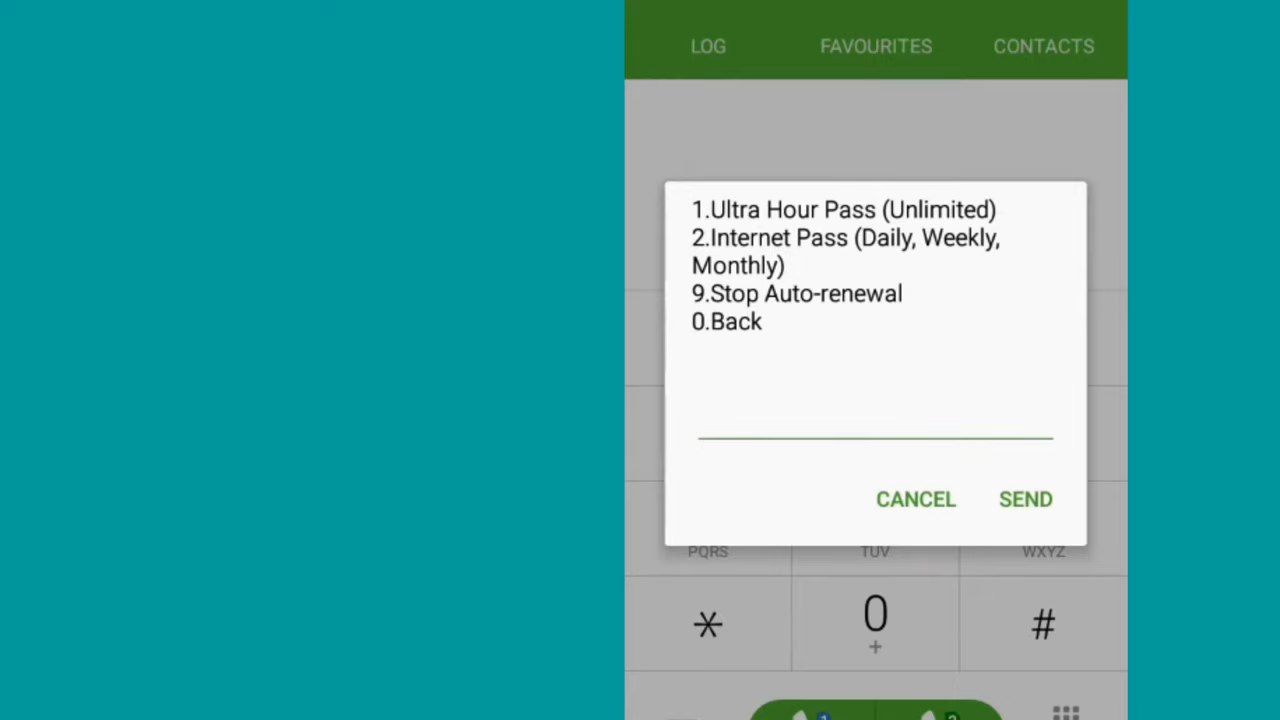
Choose Internet Pass (option 2) and enter option 10 for the RM38 48GB monthly plan
left_click(875, 437)
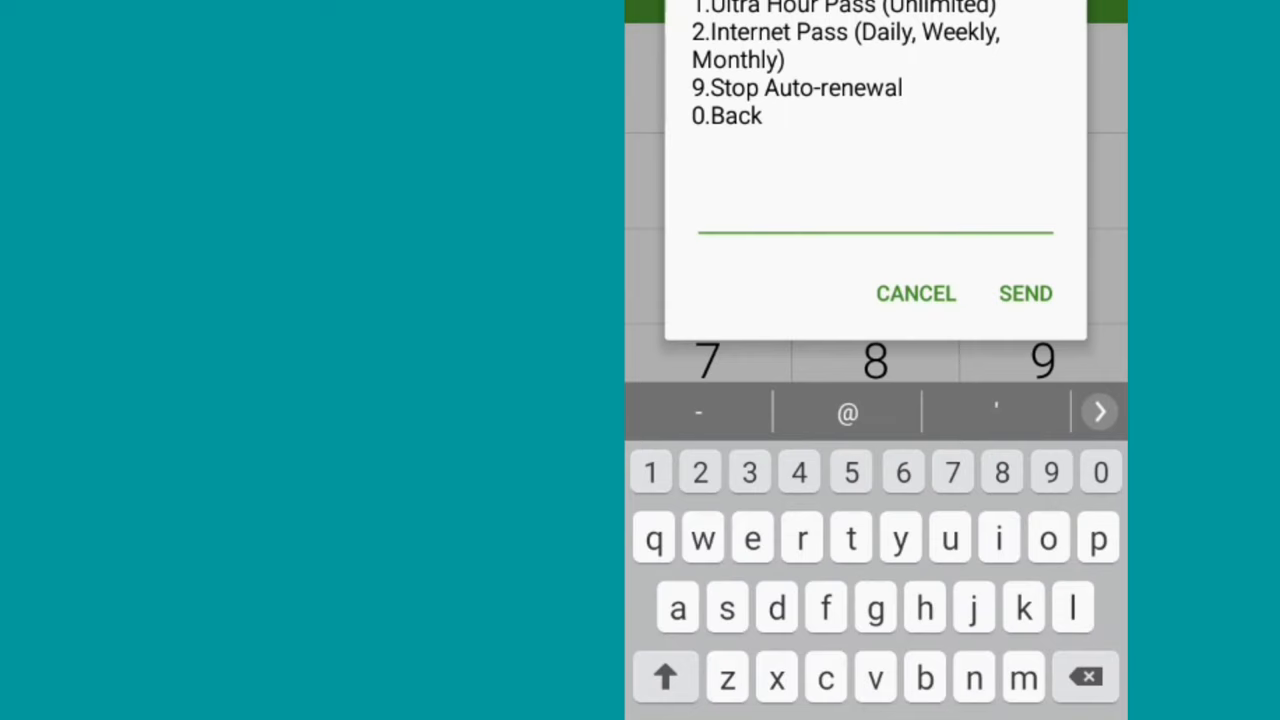
left_click(915, 293)
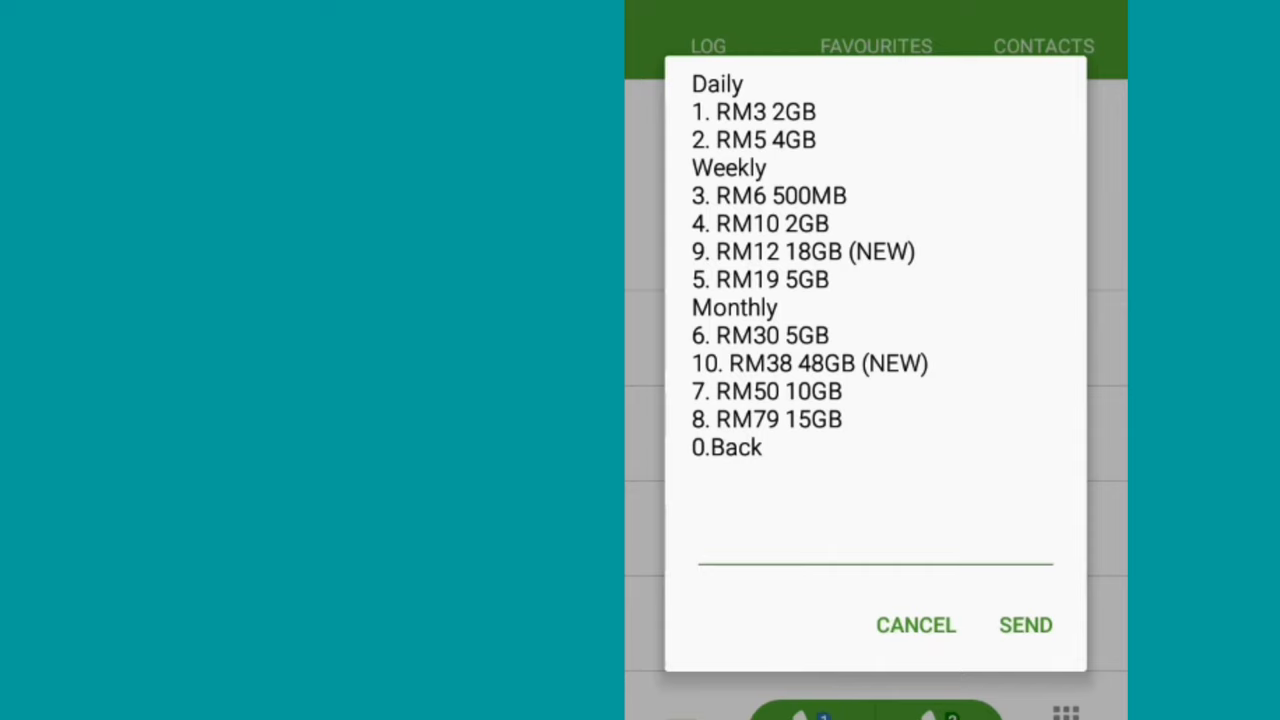
left_click(875, 560)
type("10")
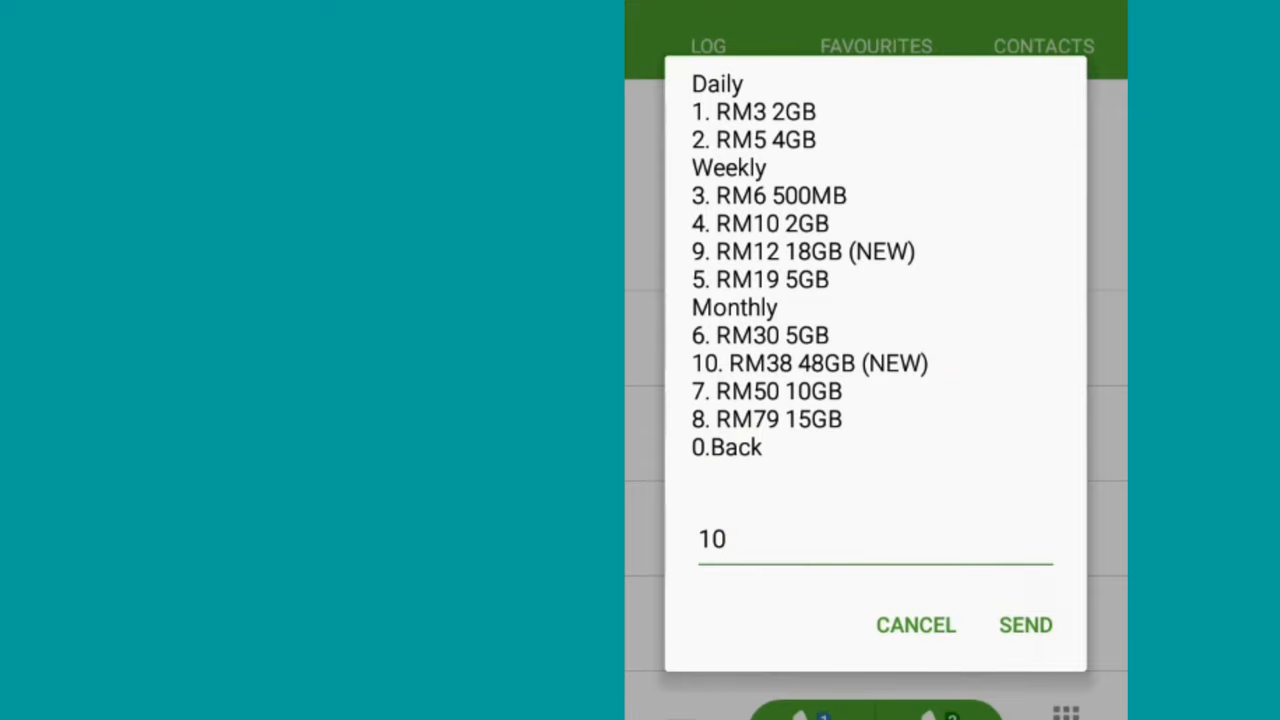
Send option 10 and subscribe to the RM38 48GB 30-day plan
left_click(1025, 625)
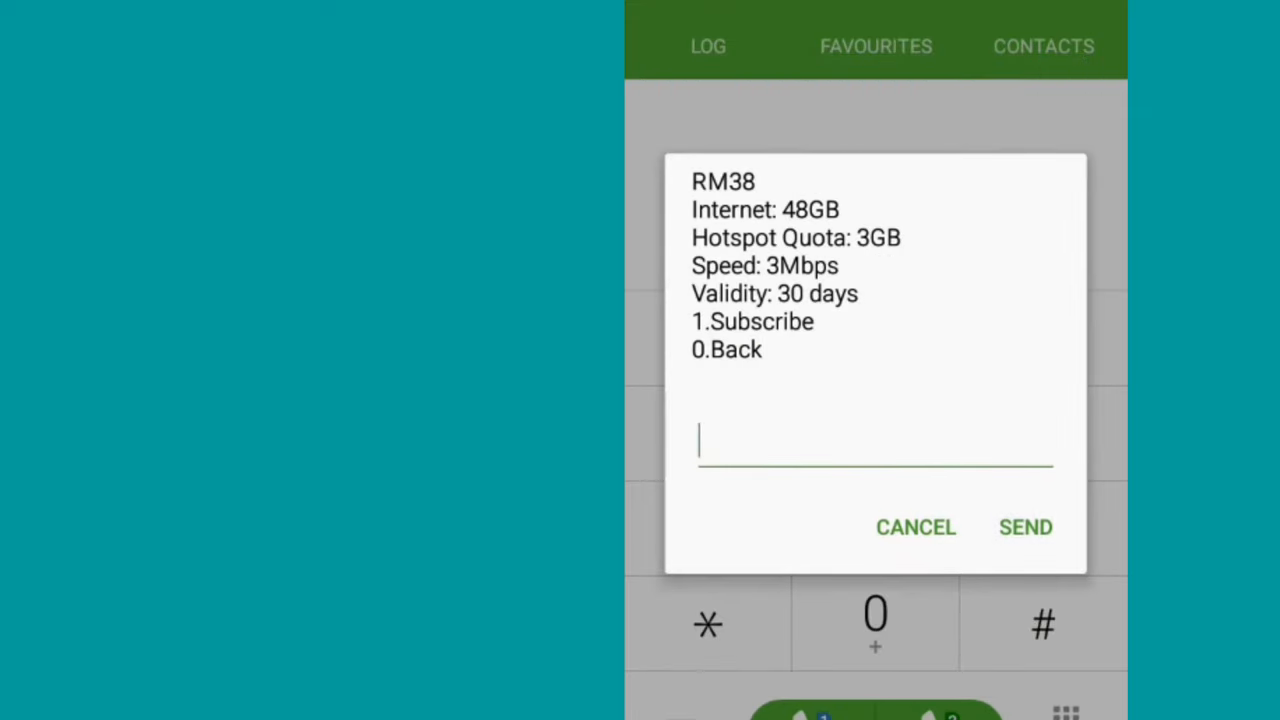
left_click(875, 442)
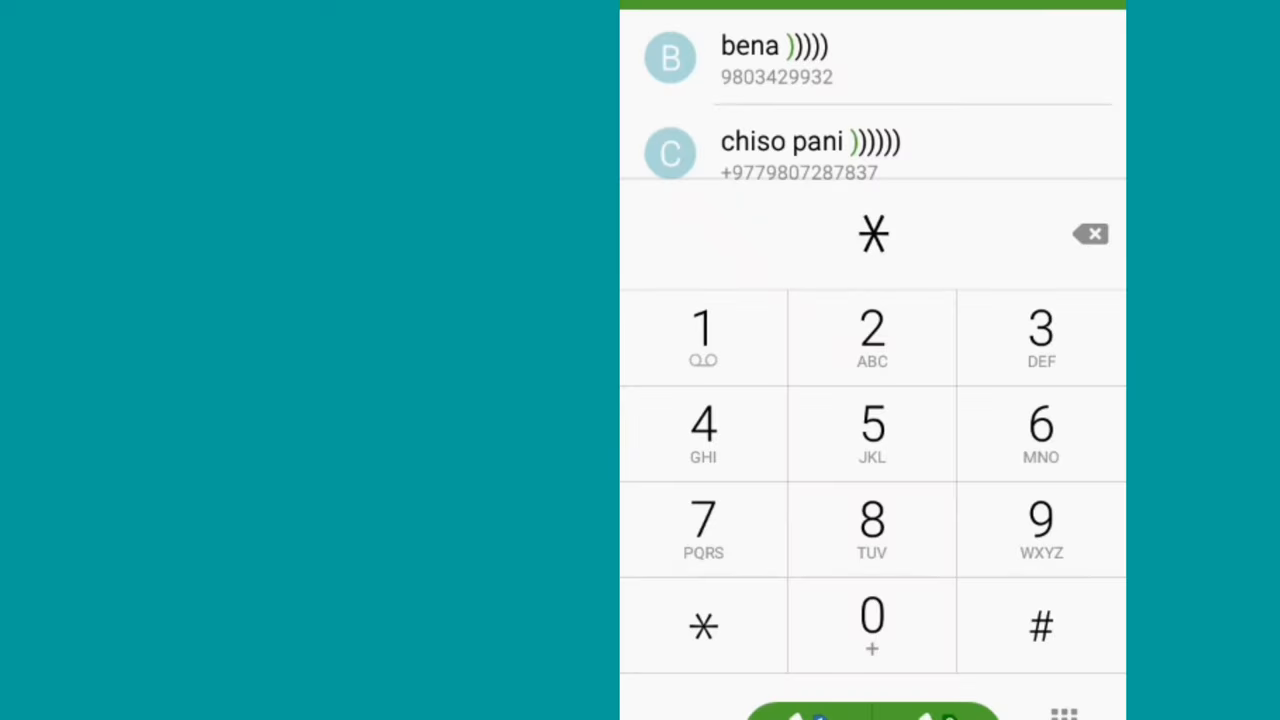
Clear the dialer and dial the *11 service code to open the main menu
left_click(1090, 233)
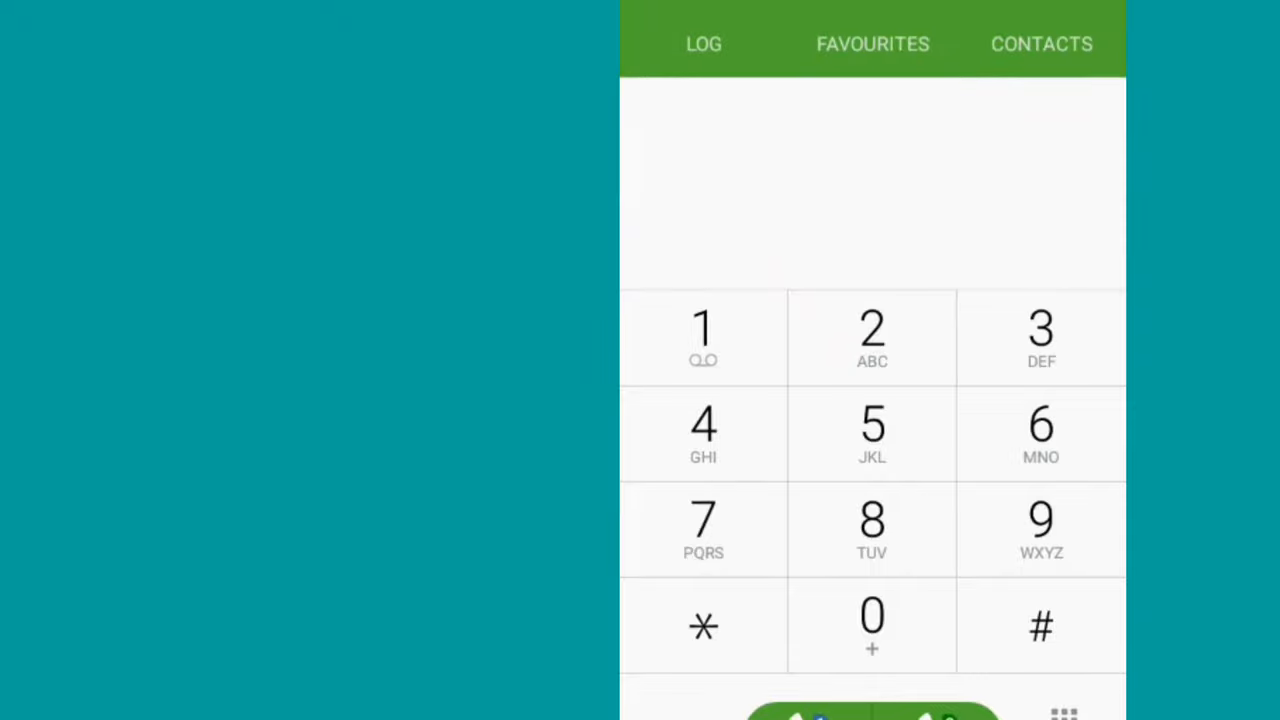
left_click(703, 625)
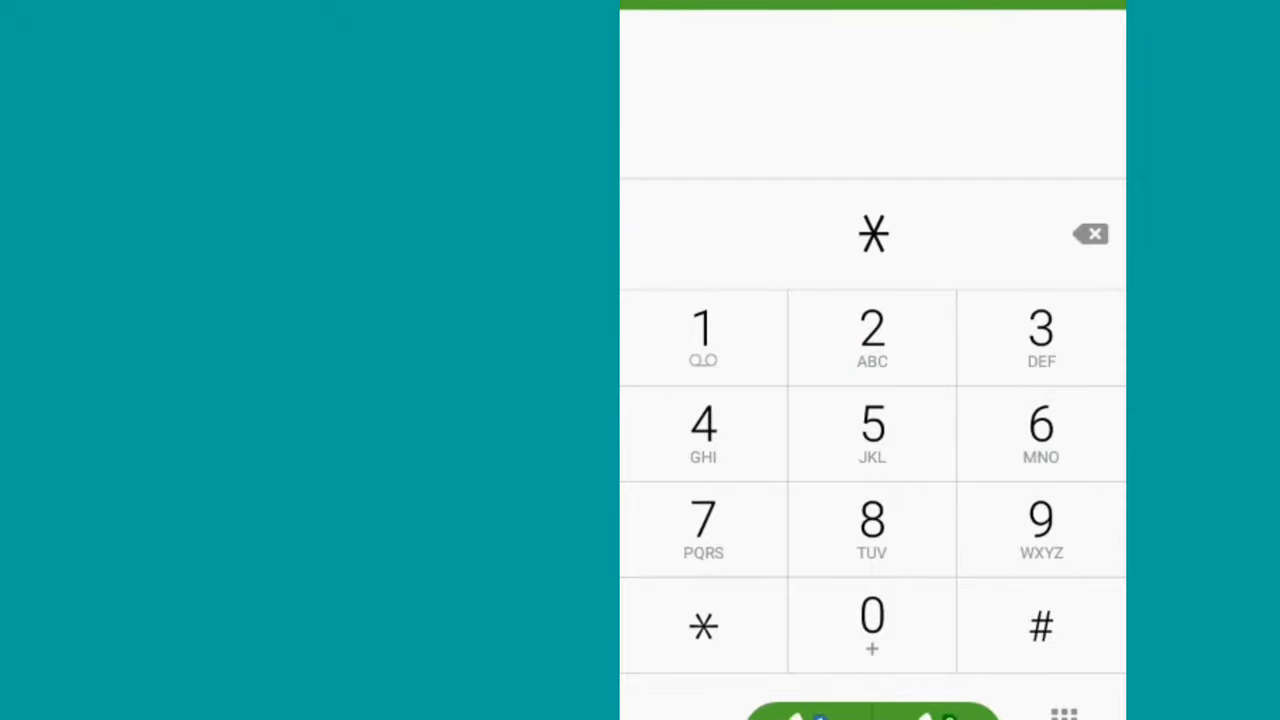
left_click(703, 328)
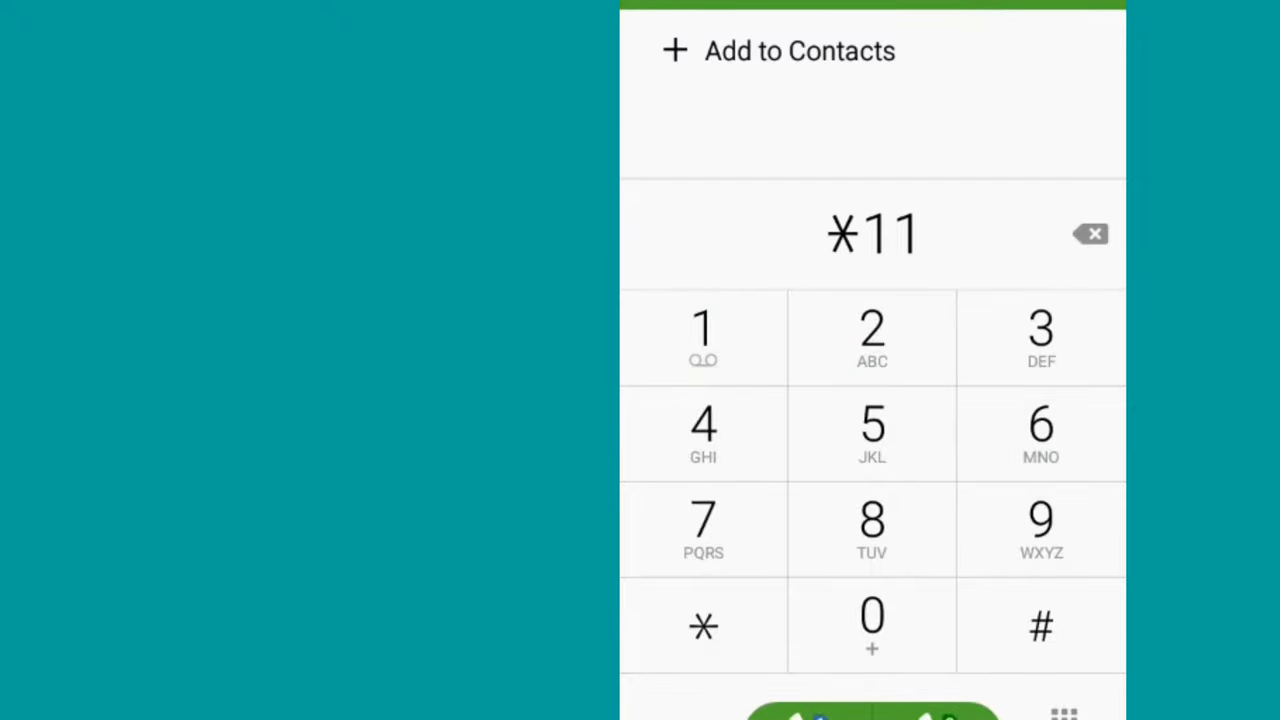
left_click(1040, 625)
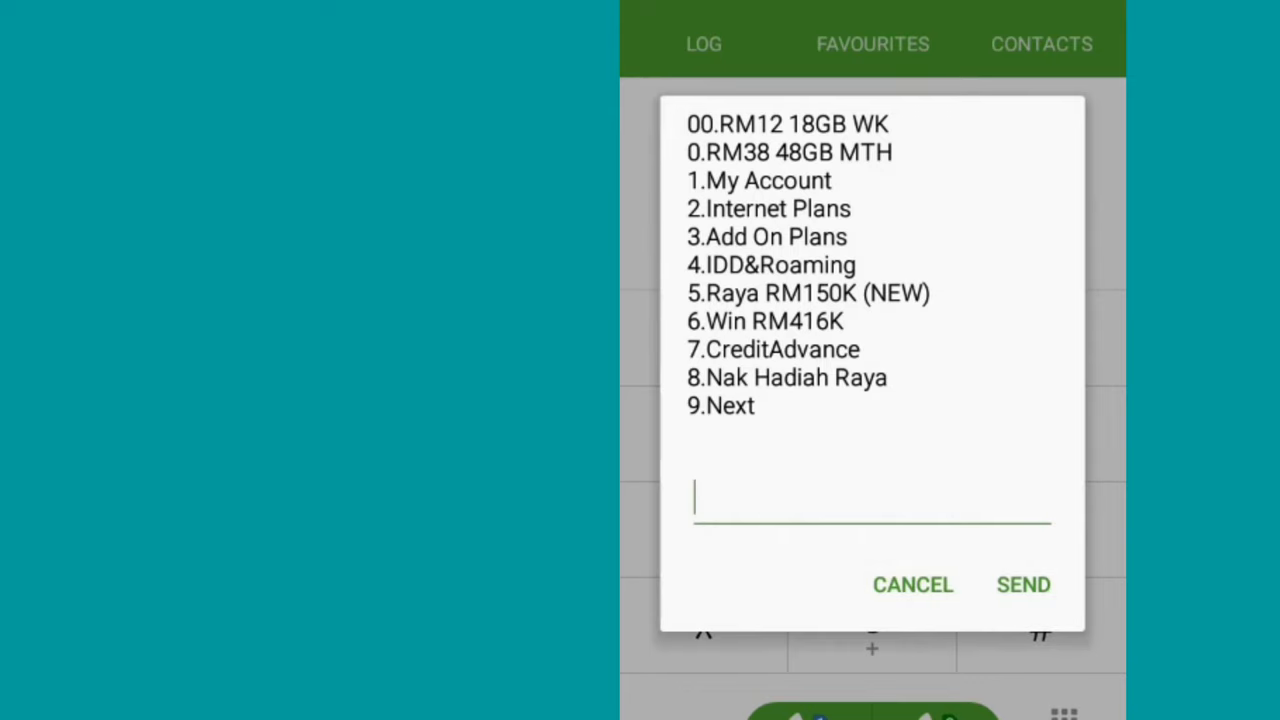
Reply 1 to the main menu to open My Account
left_click(870, 498)
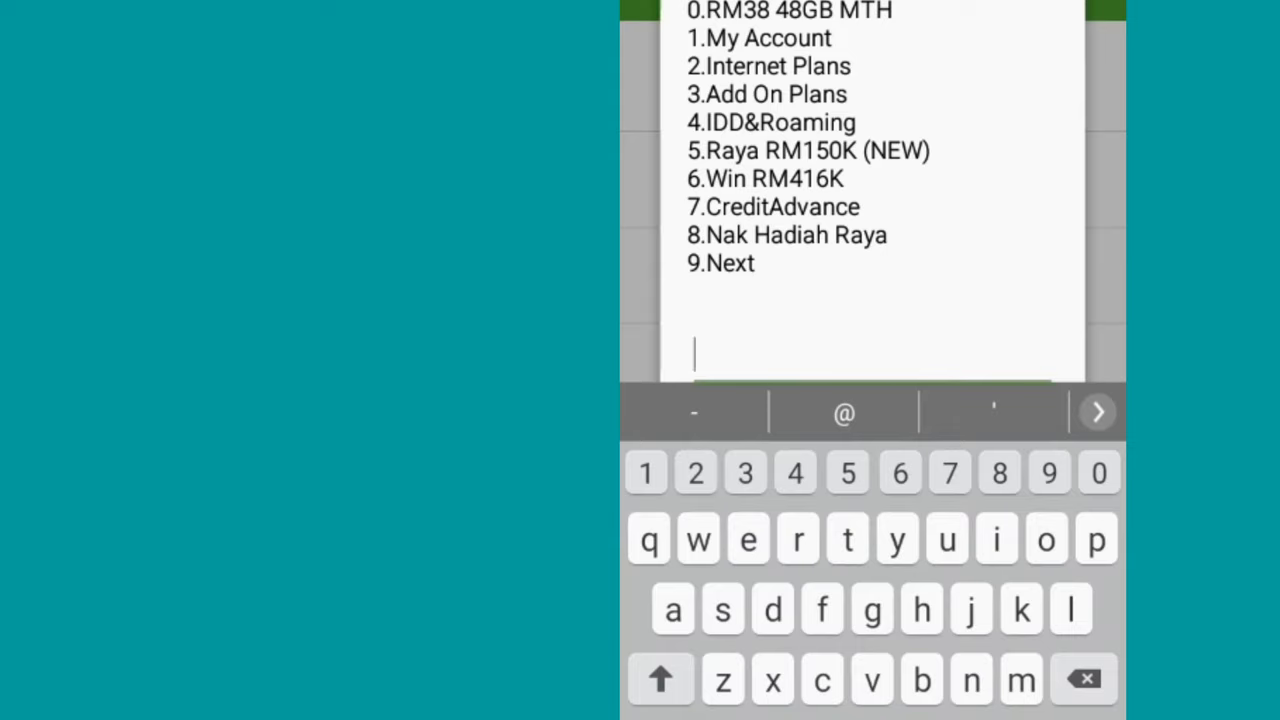
left_click(646, 473)
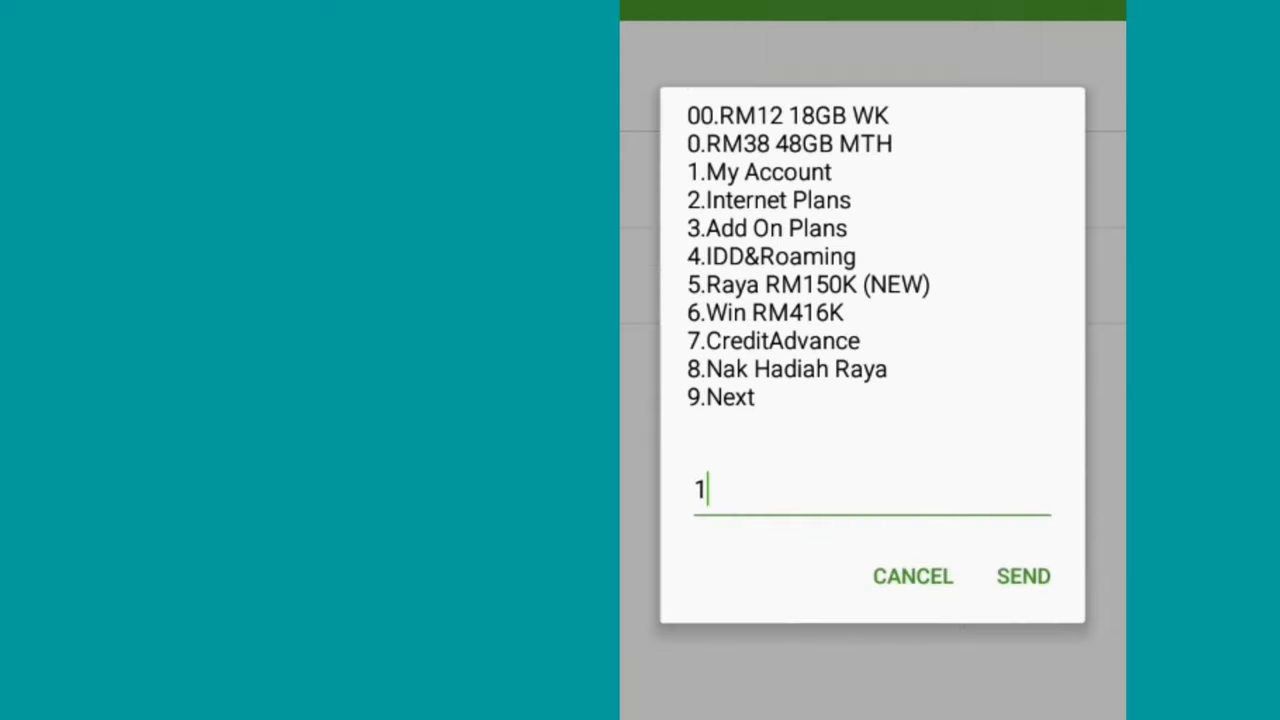
left_click(1022, 576)
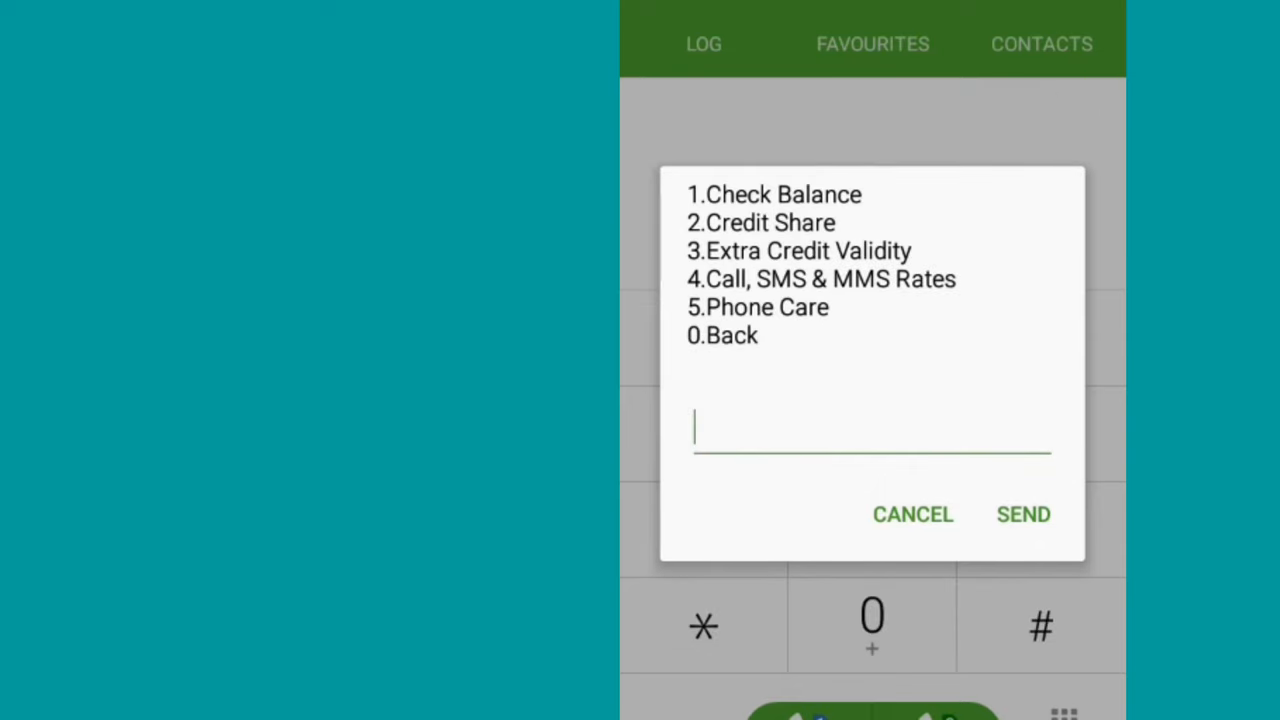
Reply 1 in My Account to open the Check Balance options
type("1")
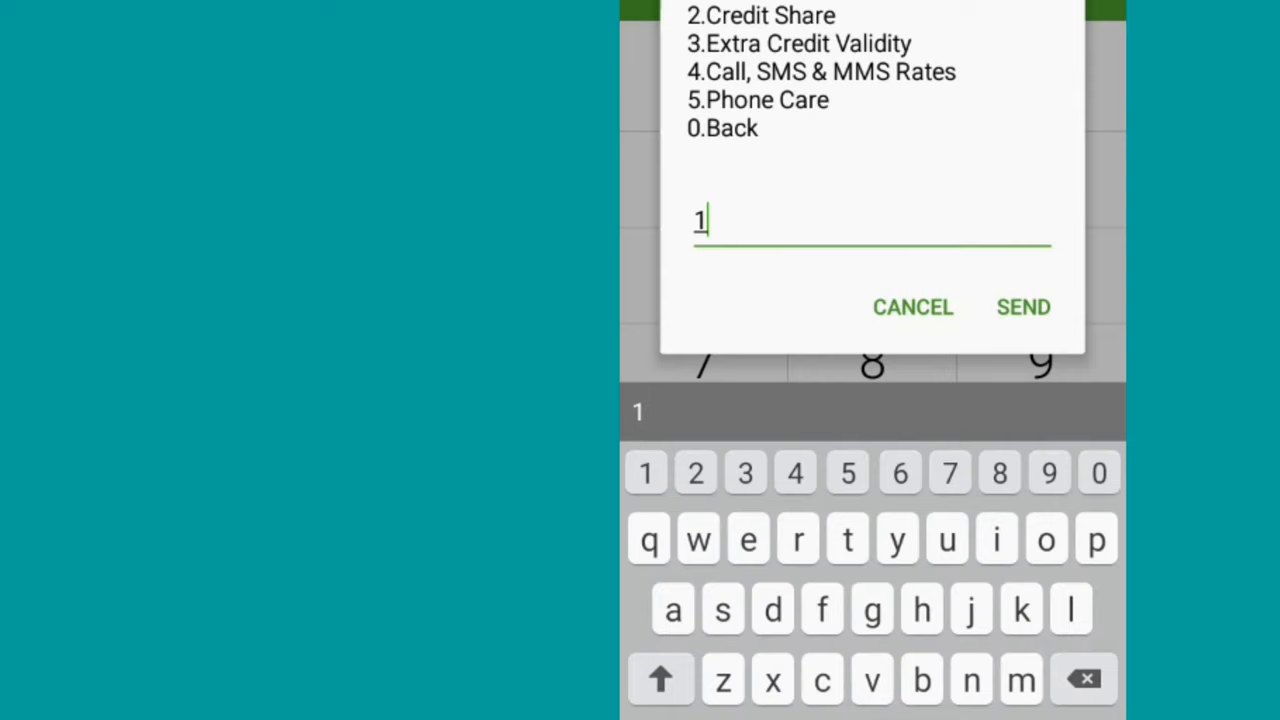
left_click(1023, 307)
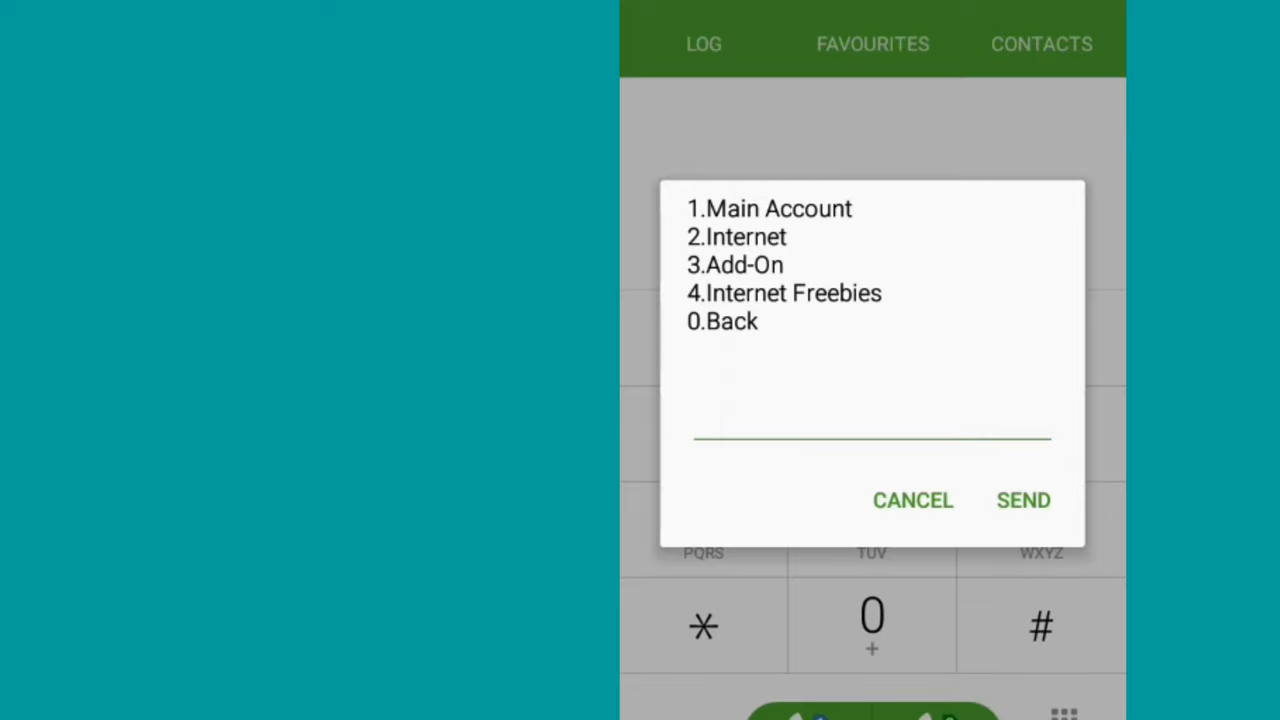
Send a balance type choice and dismiss the delivery confirmation
left_click(872, 438)
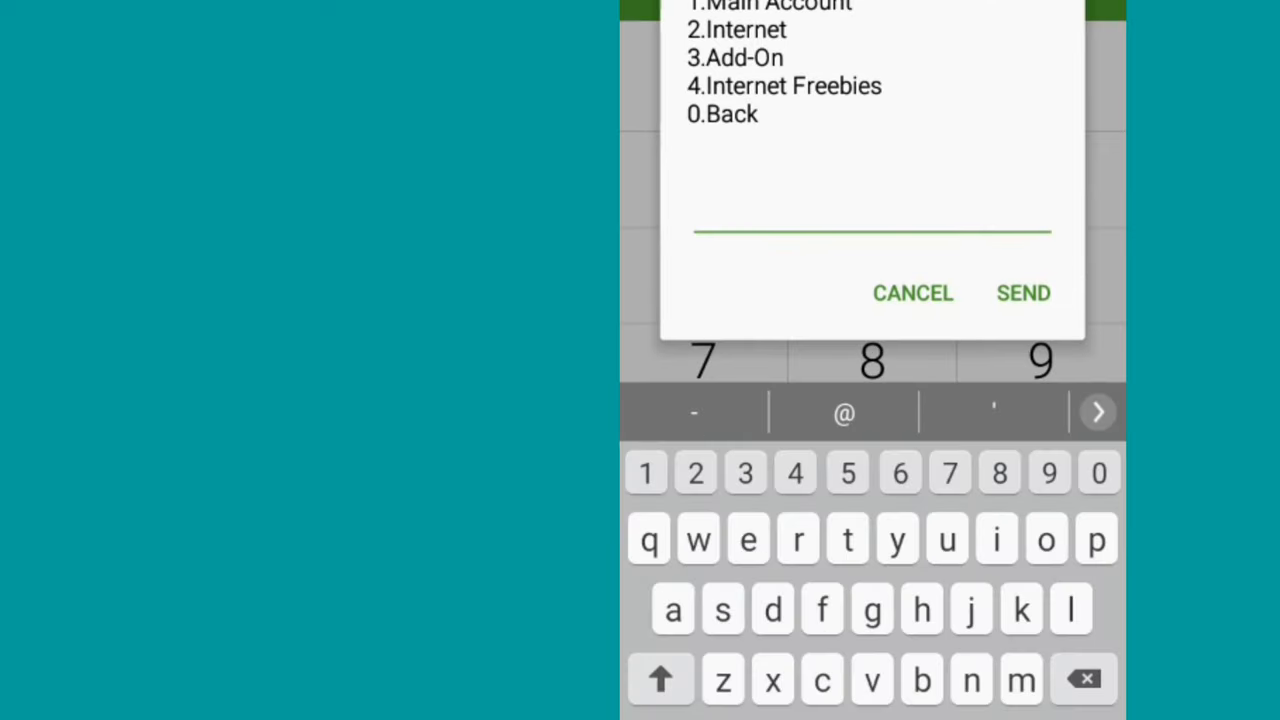
left_click(1023, 292)
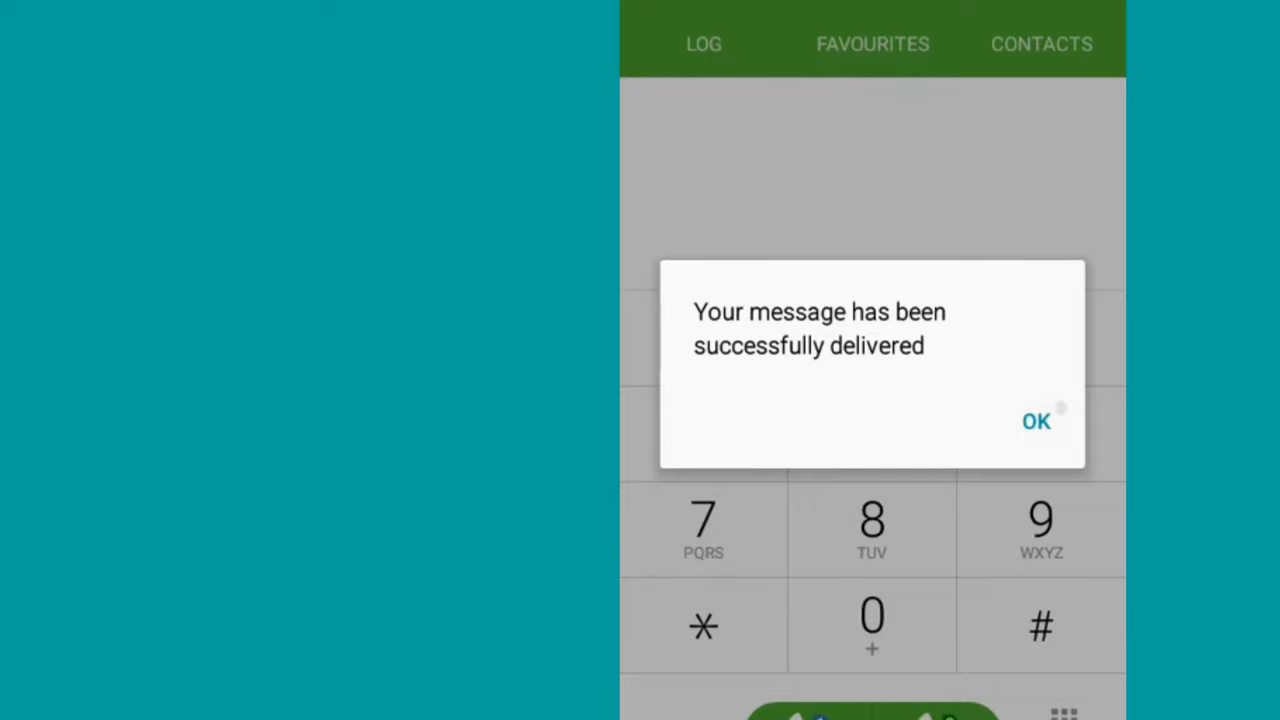
left_click(1036, 420)
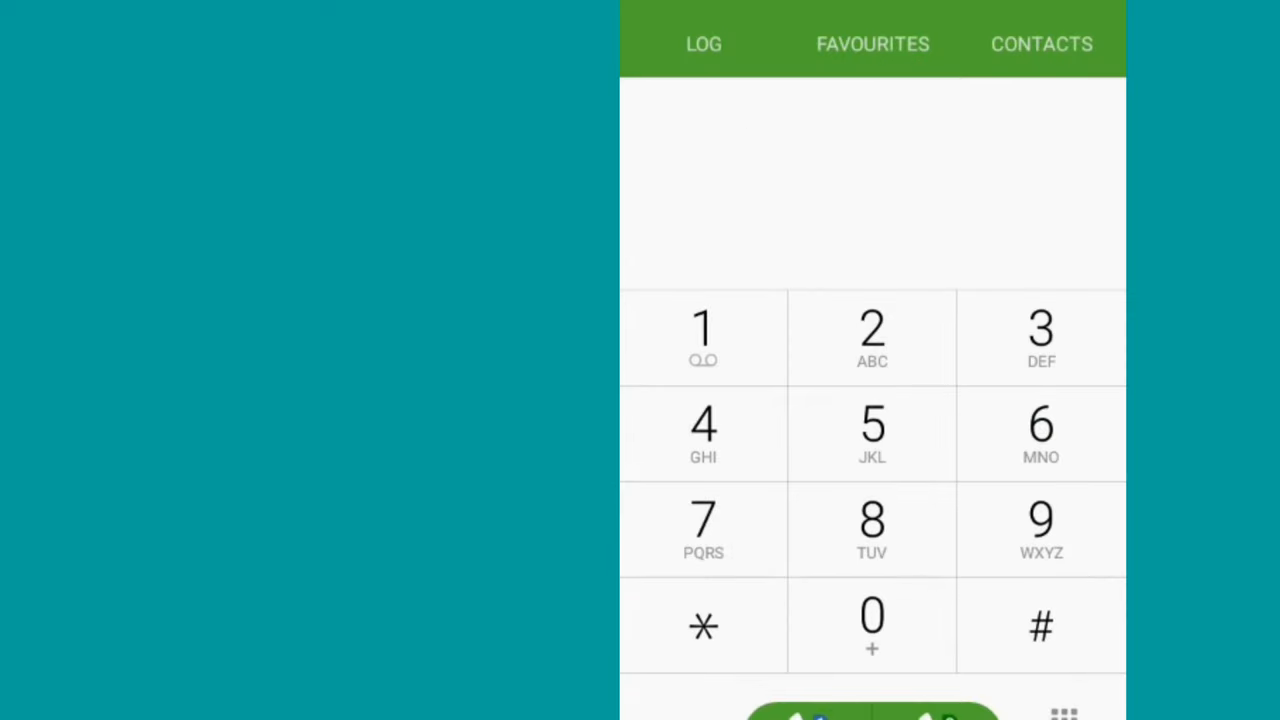